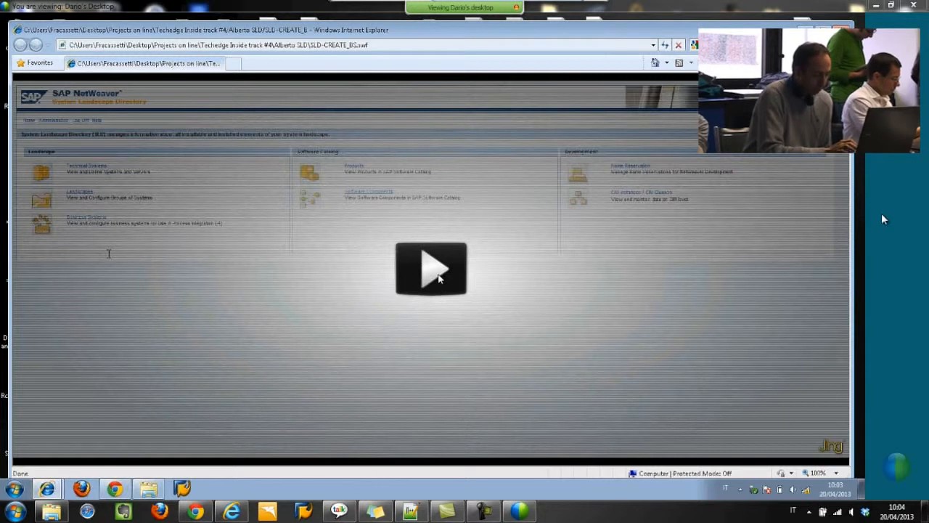
# Open the Business Systems list from the SLD home page Landscape area
pyautogui.click(430, 268)
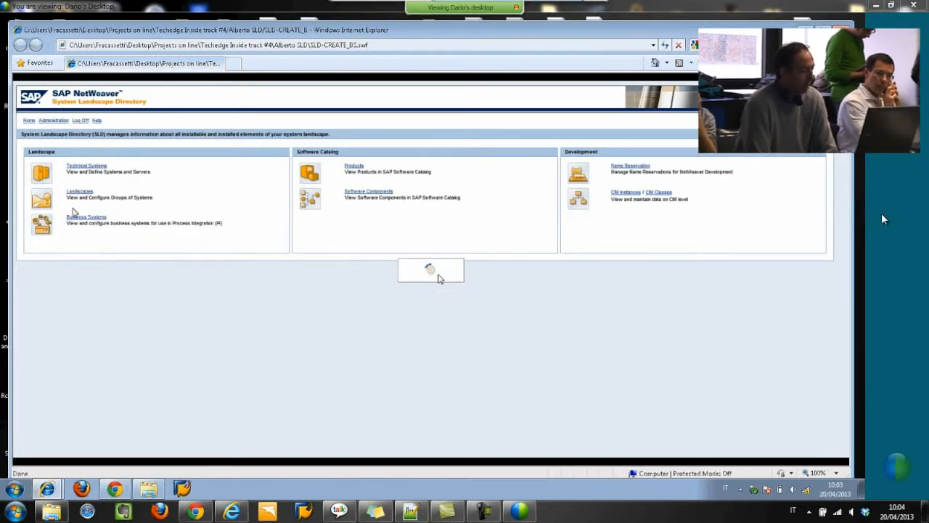
pyautogui.click(88, 216)
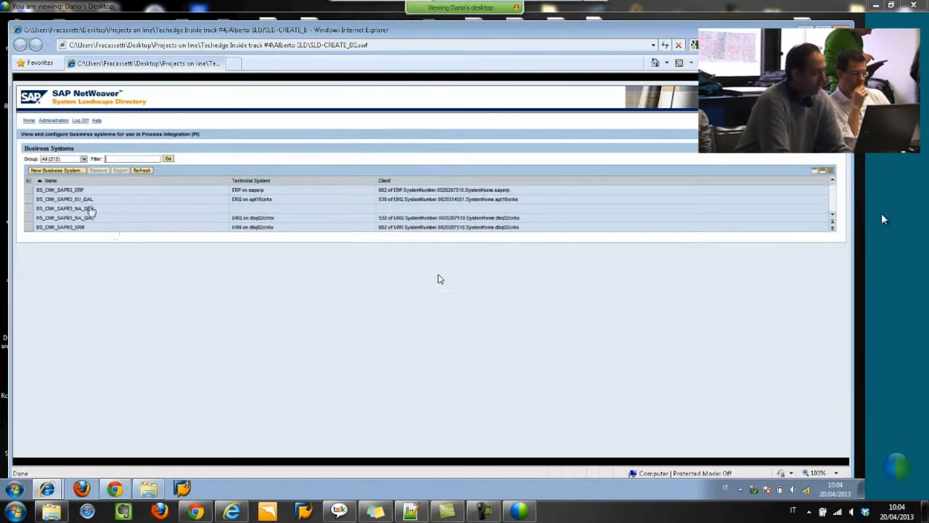
pyautogui.moveTo(55, 170)
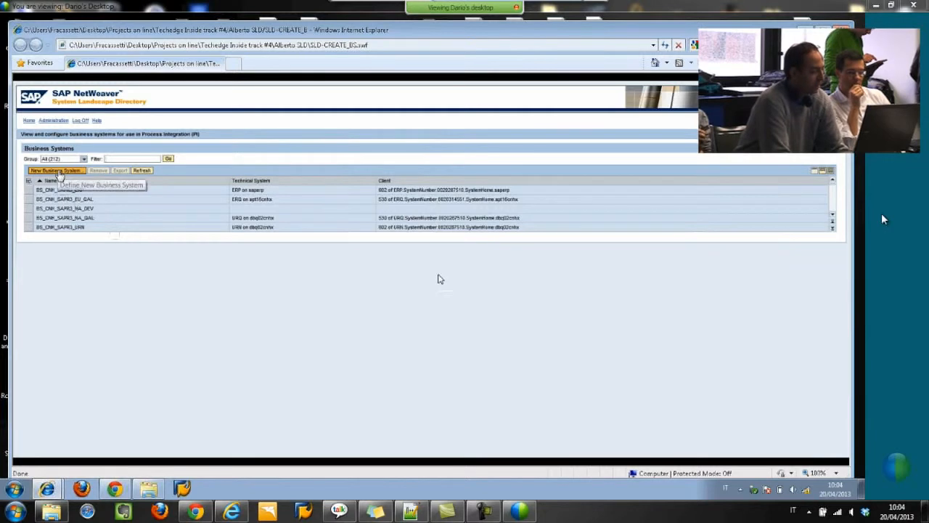
# Start a new business system of type Third-Party and proceed to technical system selection
pyautogui.click(55, 169)
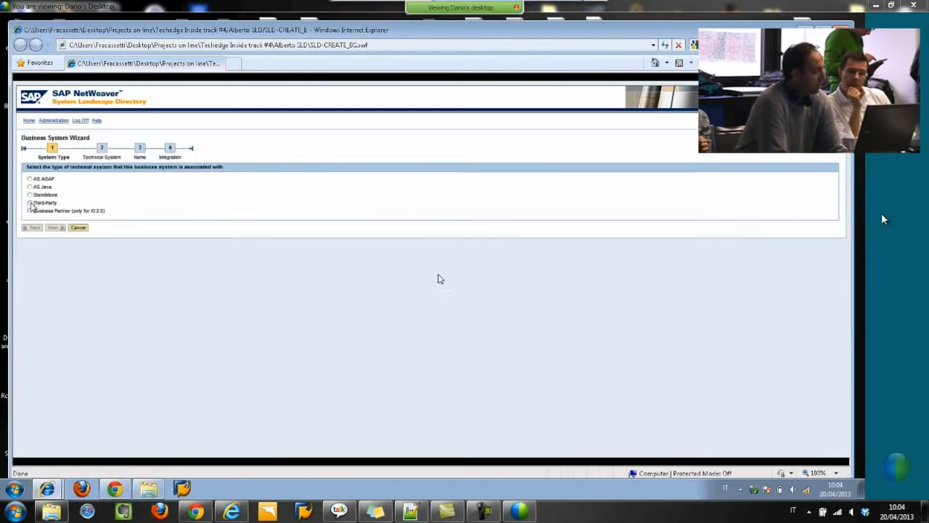
pyautogui.click(31, 204)
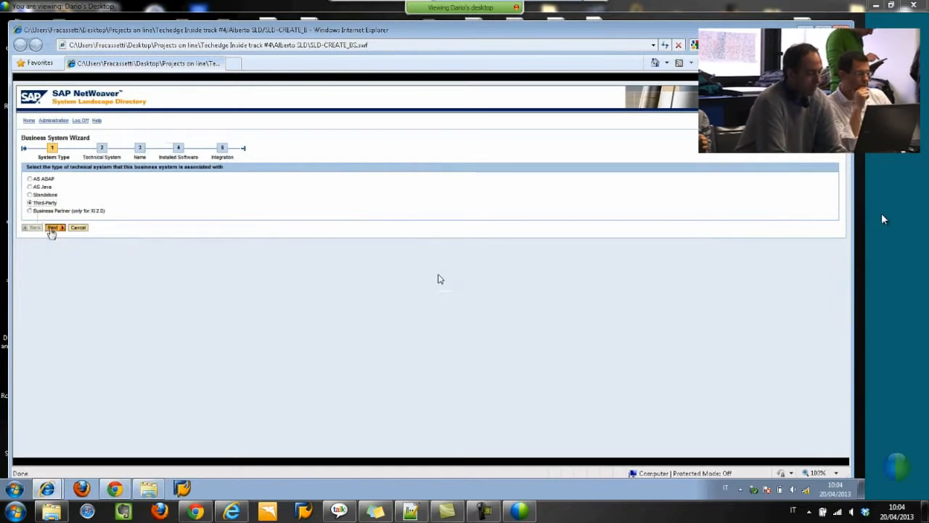
pyautogui.click(54, 227)
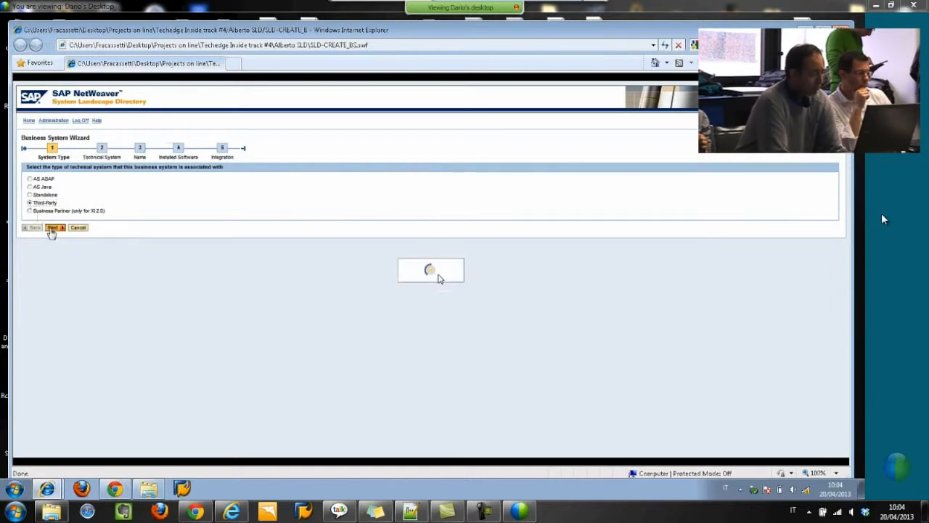
pyautogui.click(53, 226)
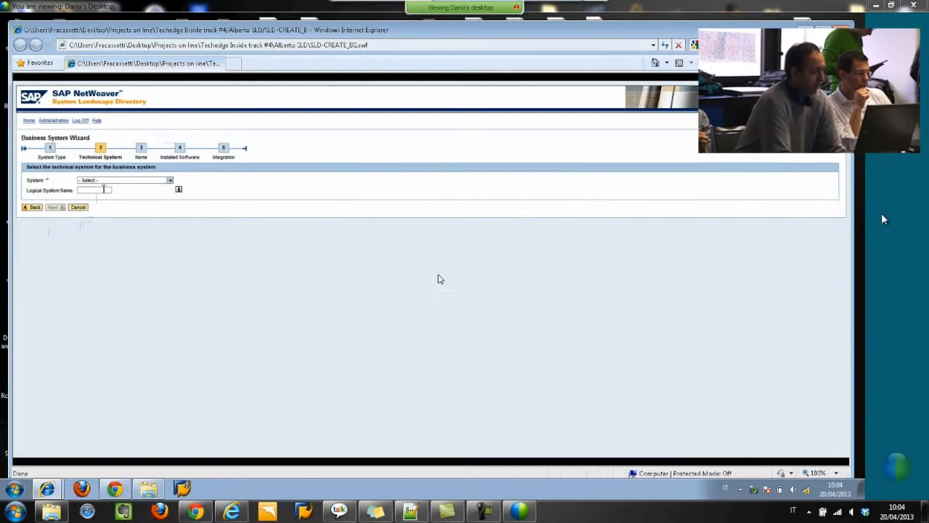
# Choose the GENERAL_LEGACY technical system and continue to the naming step
pyautogui.click(170, 180)
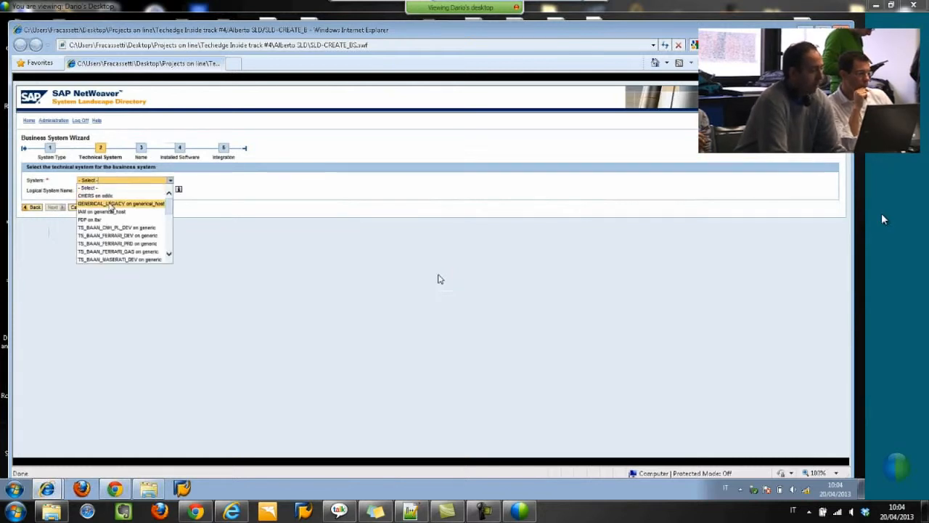
pyautogui.click(122, 203)
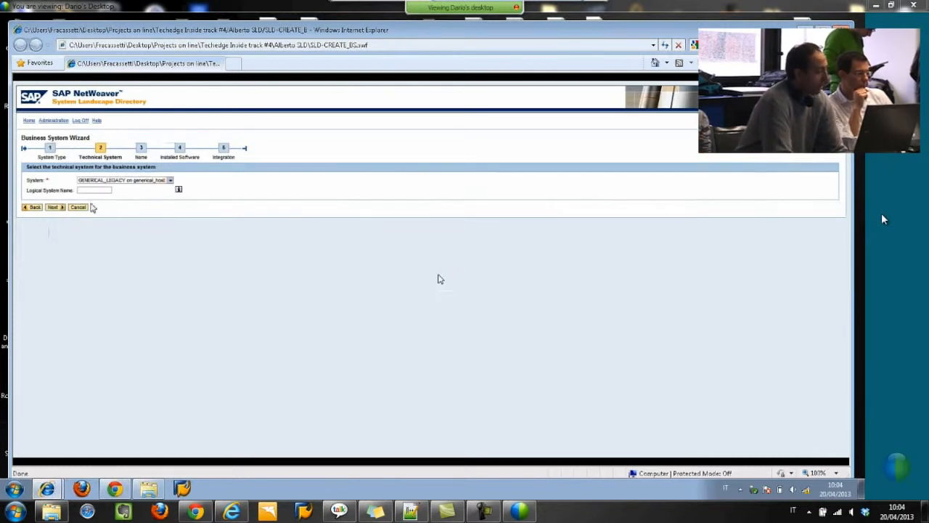
pyautogui.click(53, 206)
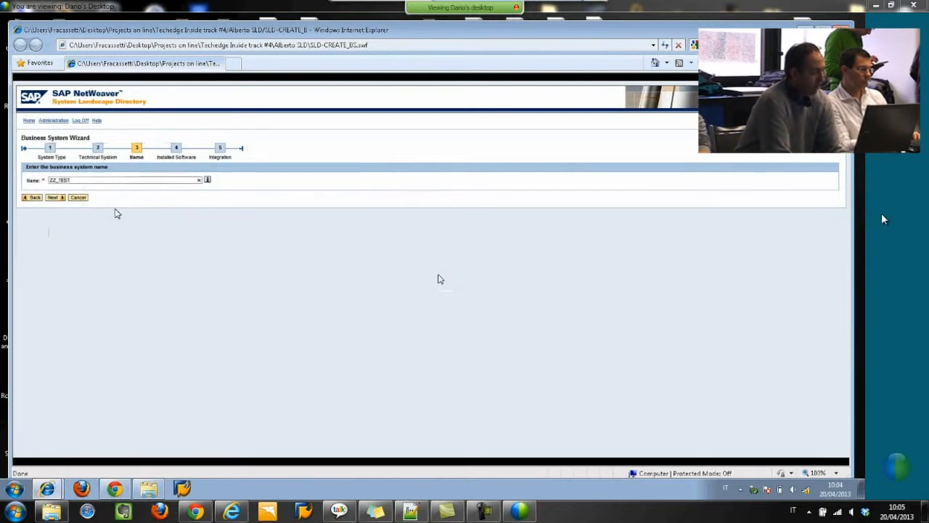
# Name the business system ZZ_TEST_BS, keep its installed products and finish creating it
pyautogui.write('_BS')
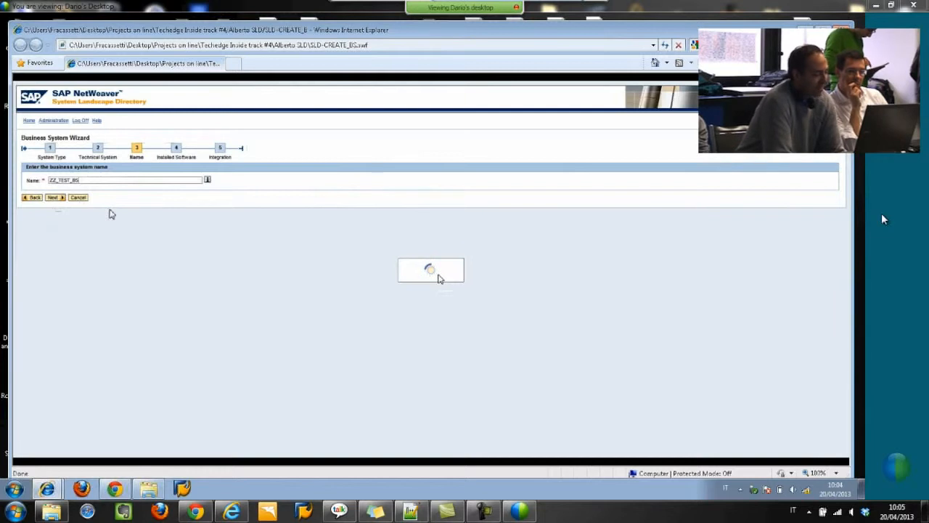
pyautogui.click(52, 197)
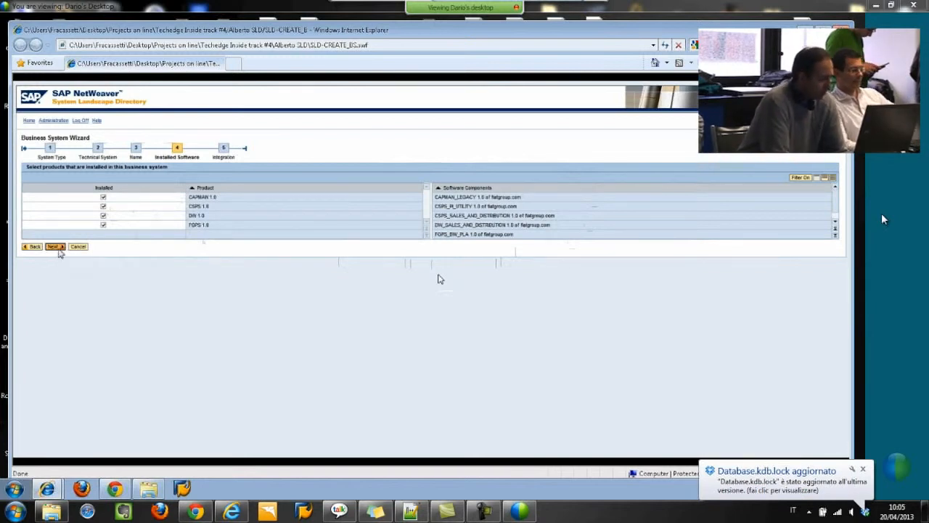
pyautogui.click(53, 246)
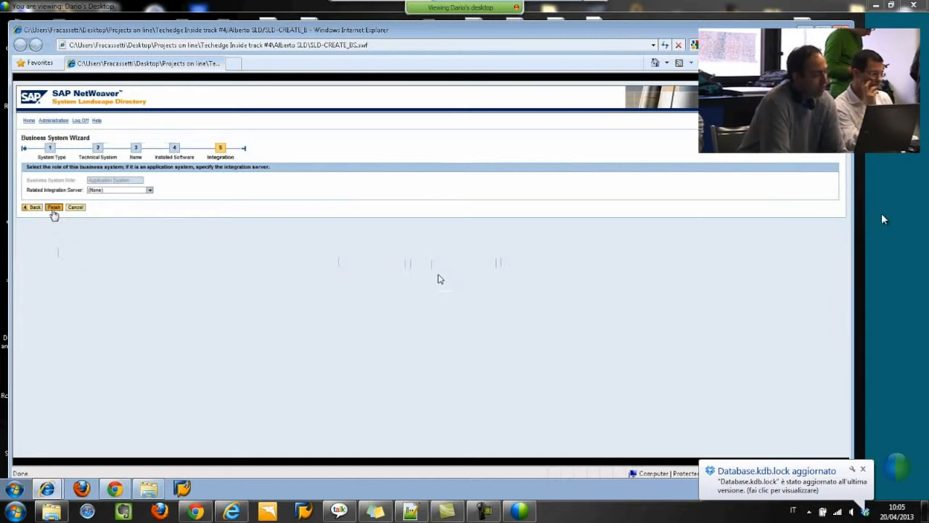
pyautogui.click(54, 206)
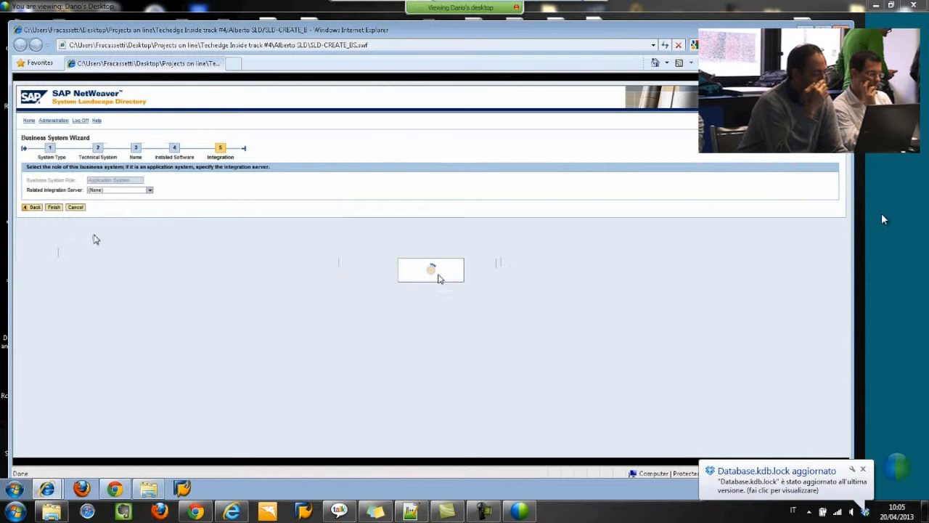
pyautogui.click(52, 206)
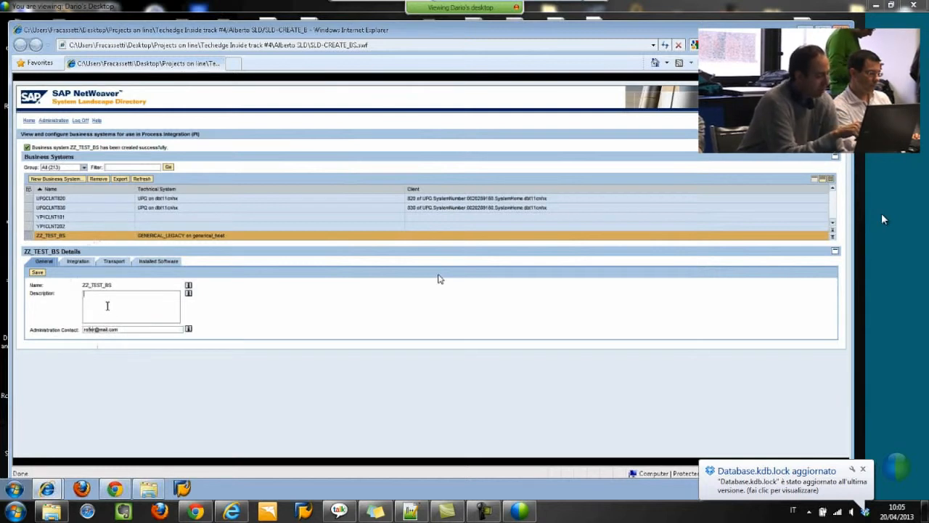
# Give ZZ_TEST_BS the description 'Test BS' and save it
pyautogui.write('1')
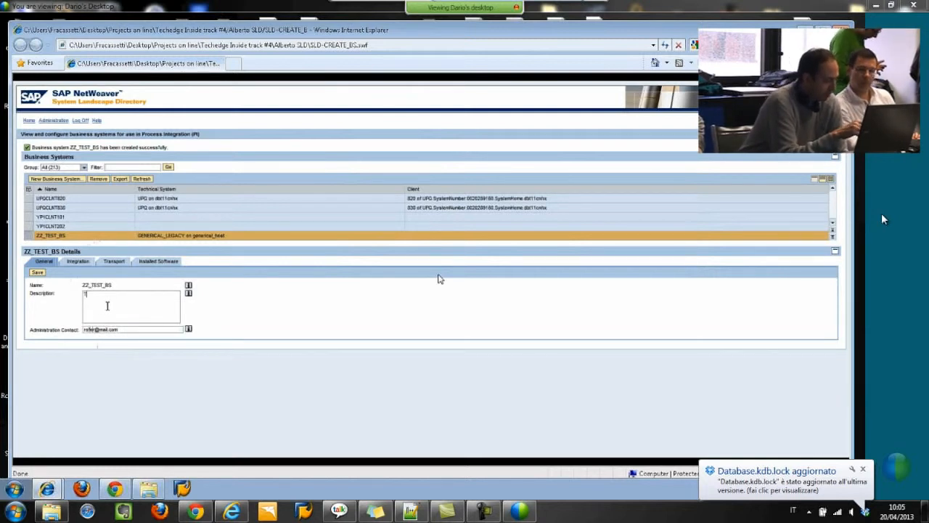
pyautogui.write('Test BS')
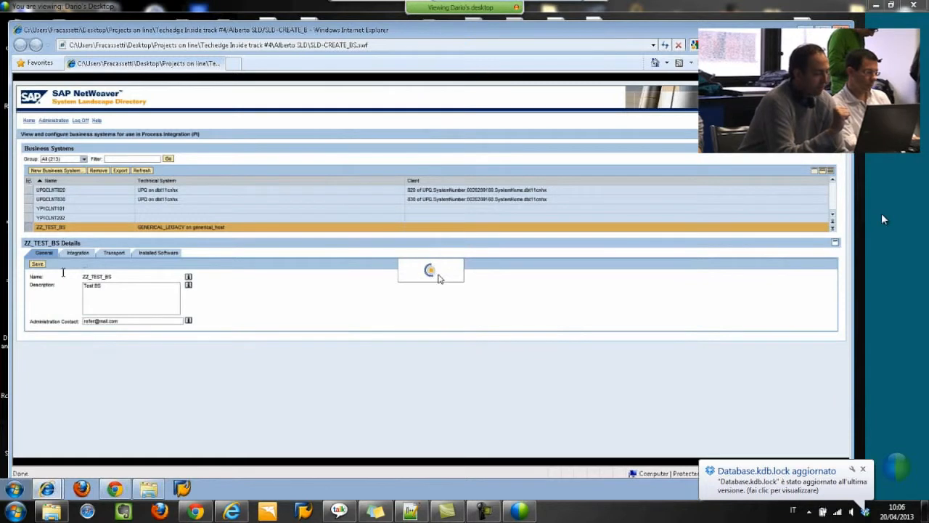
pyautogui.click(77, 253)
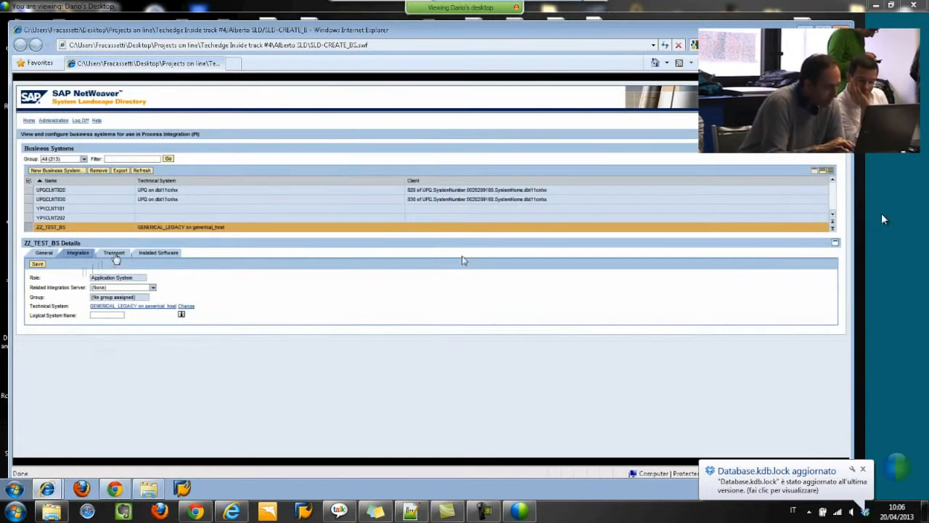
# Review the Integration, Transport and Installed Software details of ZZ_TEST_BS
pyautogui.click(113, 253)
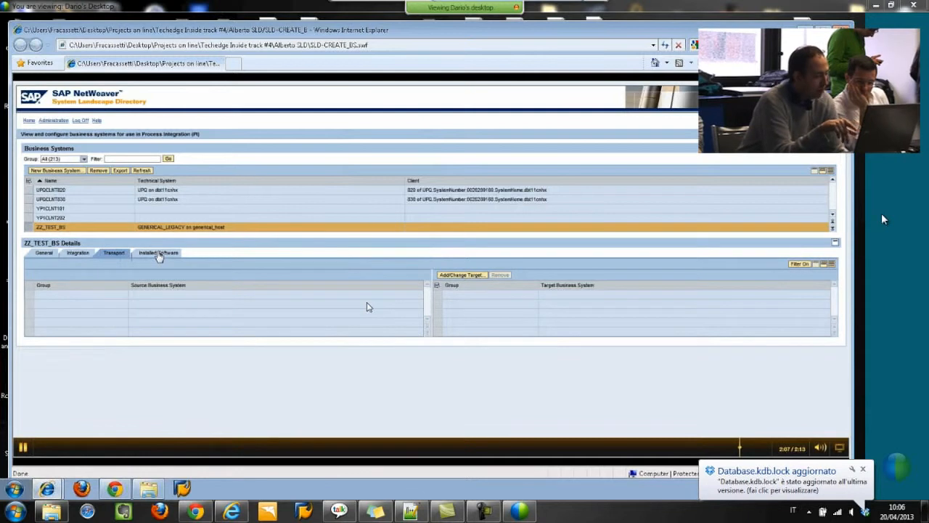
pyautogui.click(157, 252)
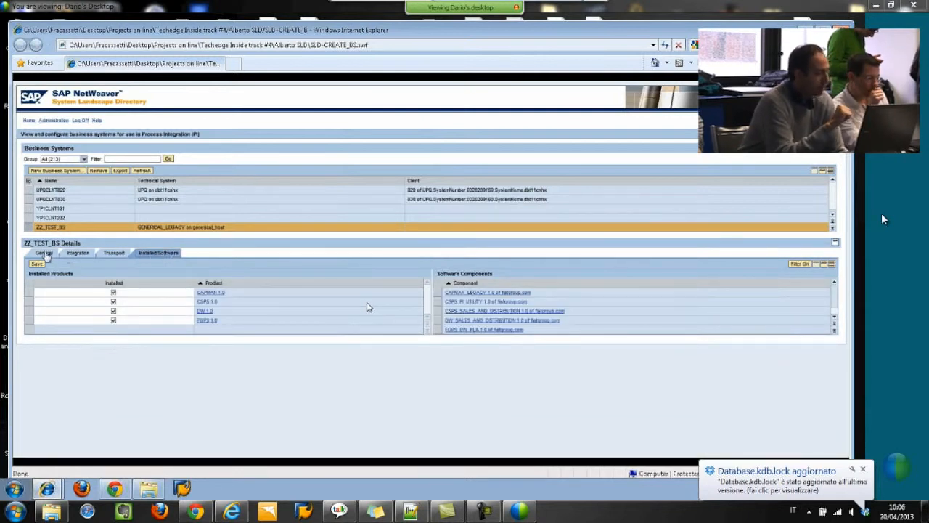
pyautogui.click(43, 252)
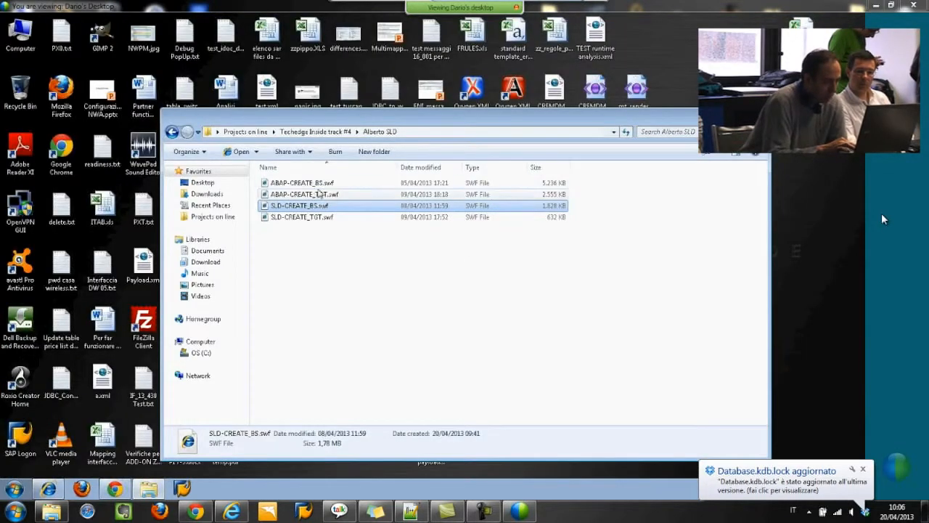
# Open the ABAP-CREATE_BS.swf recording and allow its blocked active content to run
pyautogui.click(302, 183)
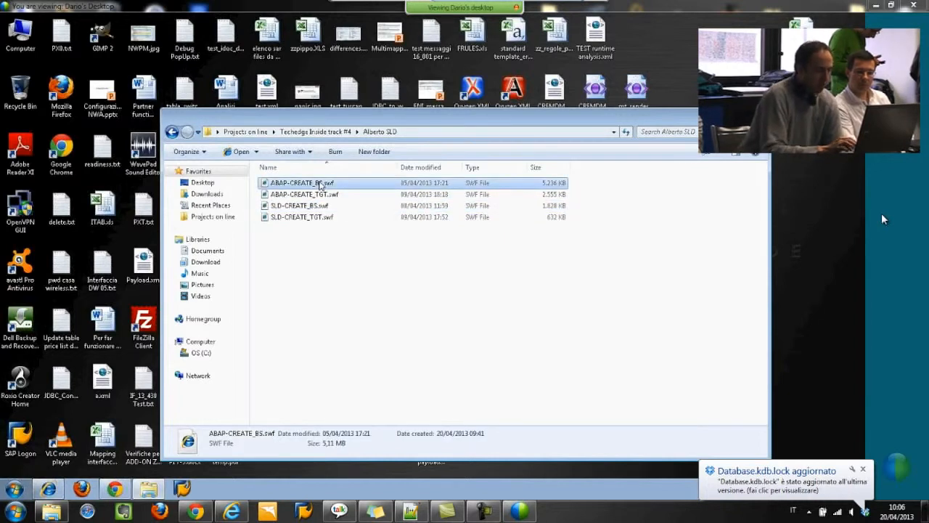
pyautogui.doubleClick(302, 183)
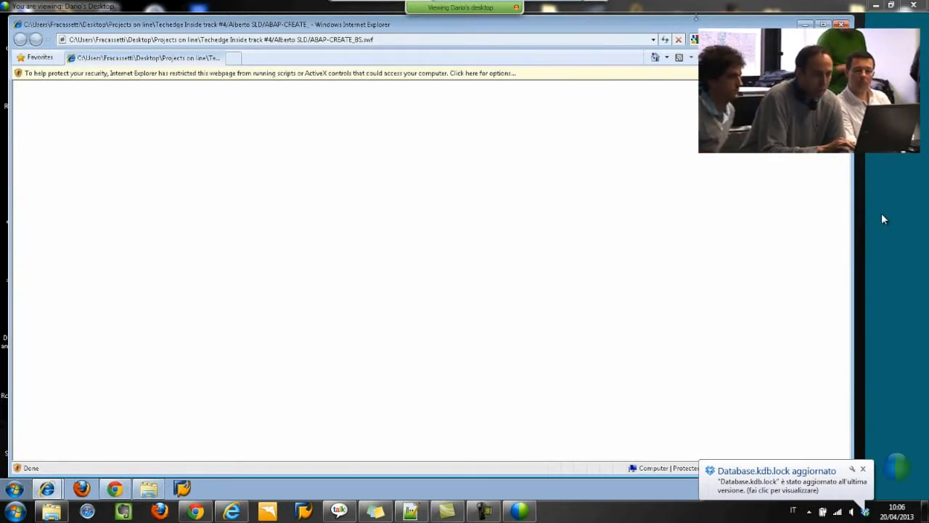
pyautogui.click(269, 73)
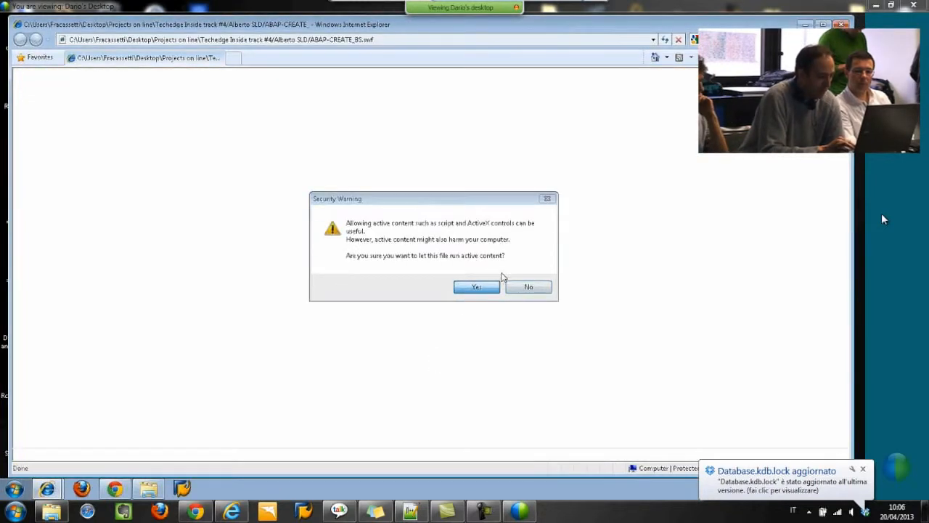
pyautogui.click(476, 286)
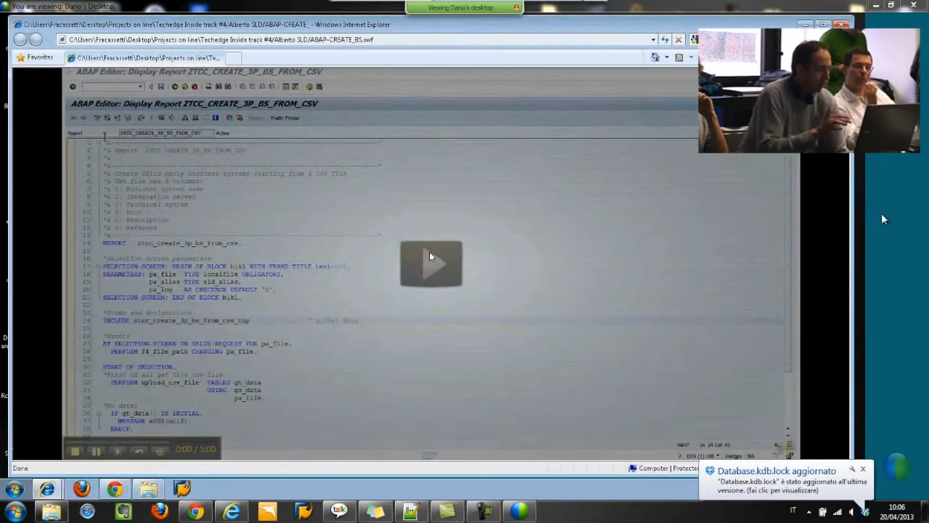
pyautogui.click(430, 263)
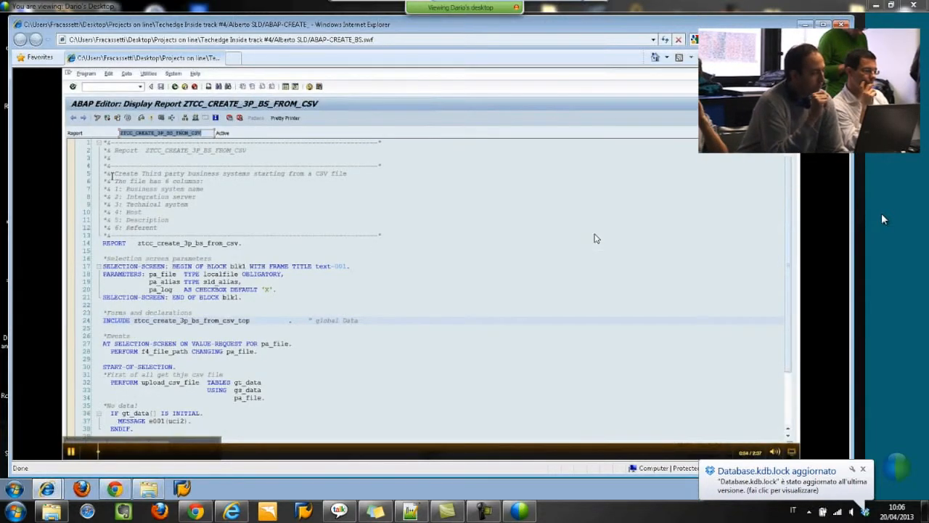
pyautogui.doubleClick(167, 173)
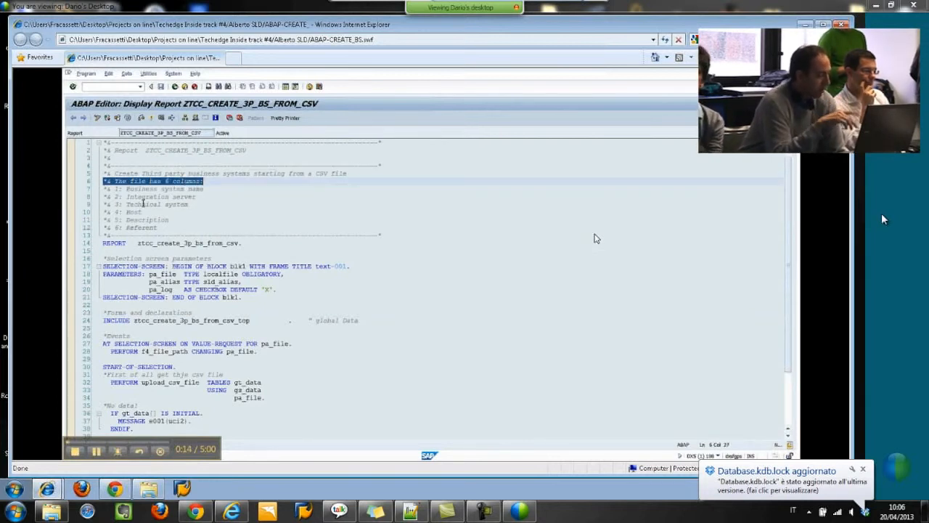
pyautogui.click(152, 189)
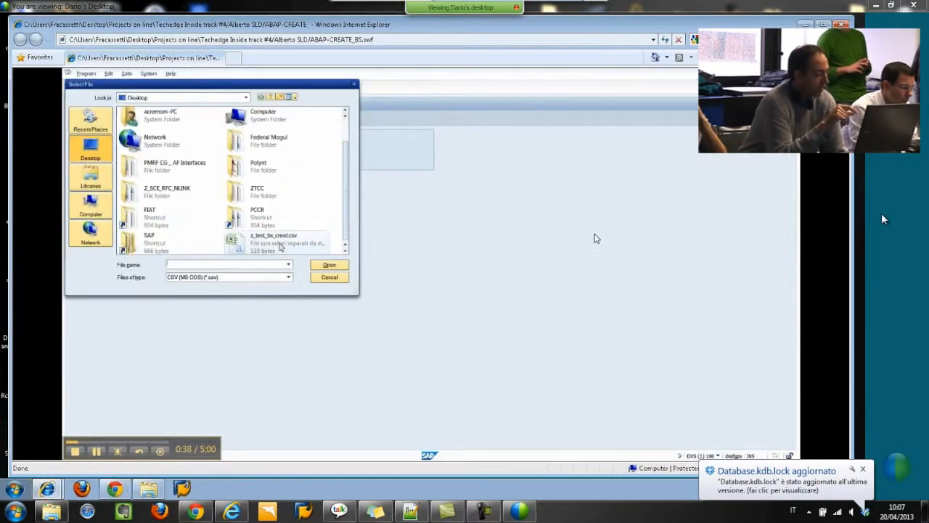
# Select the business-system CSV file from the desktop and enter alias DXS for the report
pyautogui.doubleClick(274, 239)
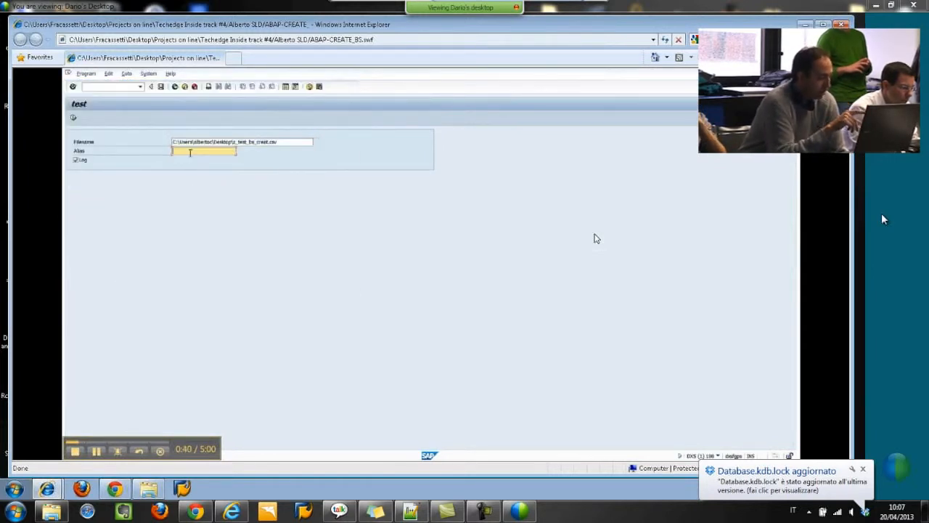
pyautogui.write('DXS')
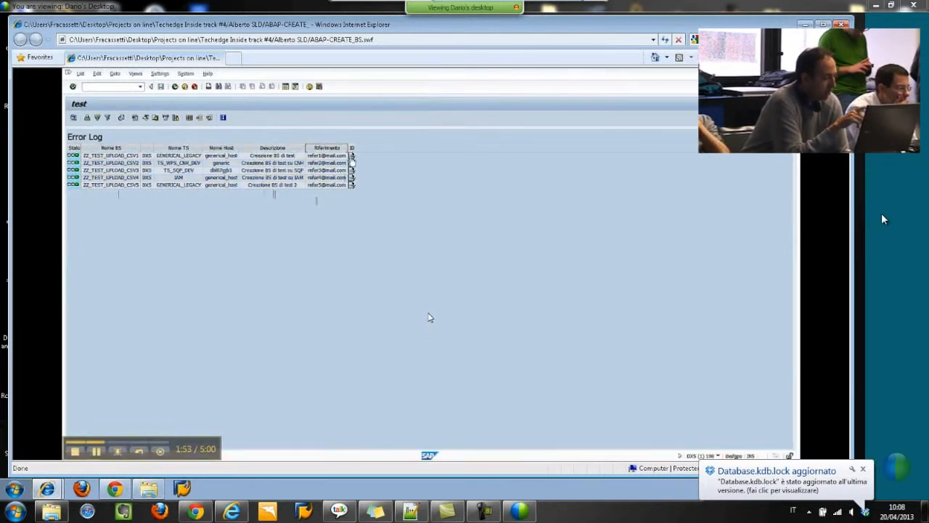
# View the detailed creation messages for the first Error Log row, then dismiss them
pyautogui.click(351, 156)
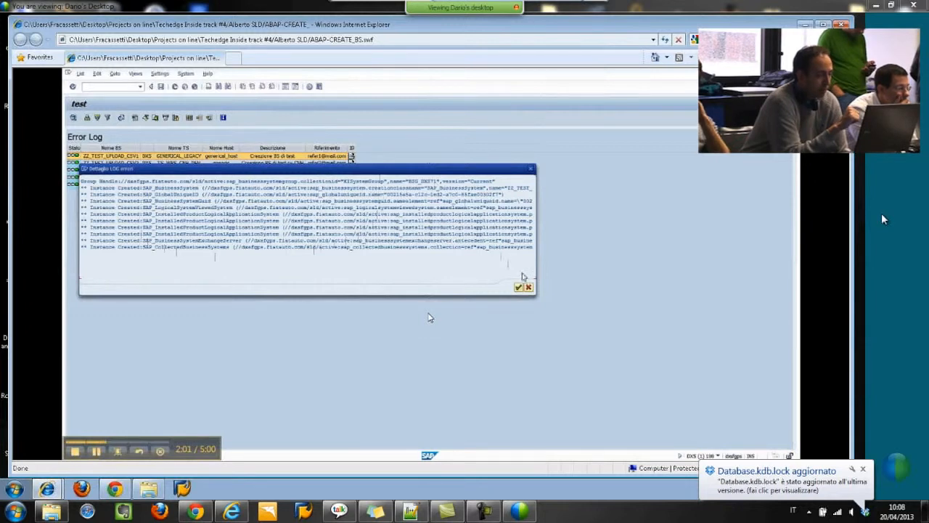
pyautogui.click(528, 287)
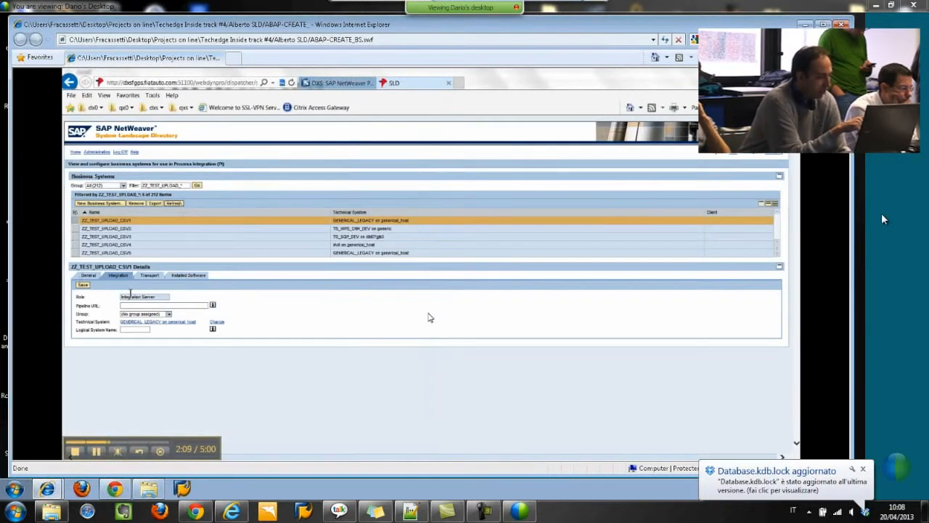
# Review ZZ_TEST_UPLOAD_CSV1's General, Integration, Transport and Installed Software details
pyautogui.click(87, 276)
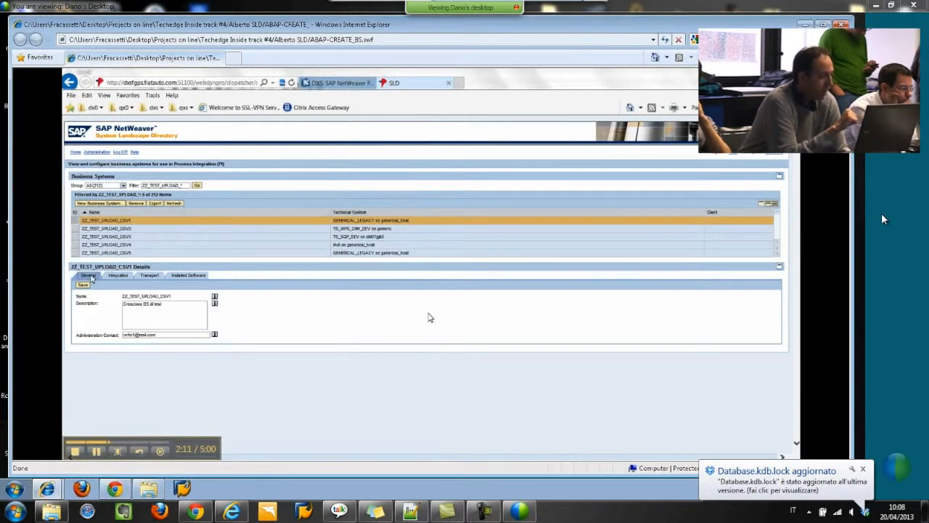
pyautogui.moveTo(124, 359)
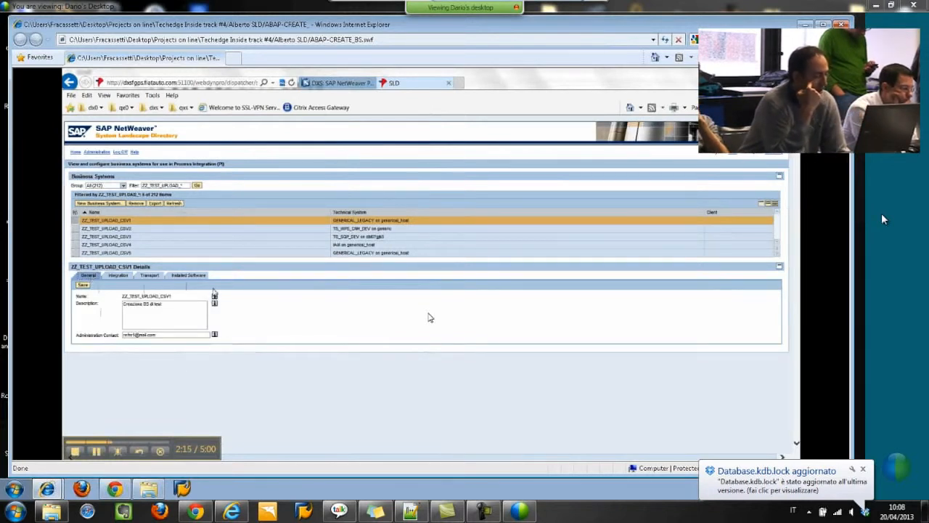
pyautogui.click(118, 276)
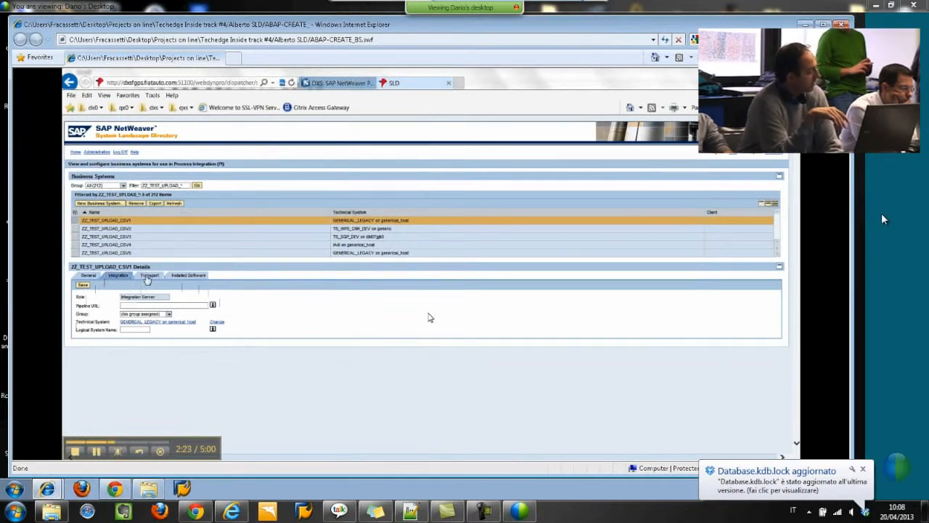
pyautogui.click(148, 276)
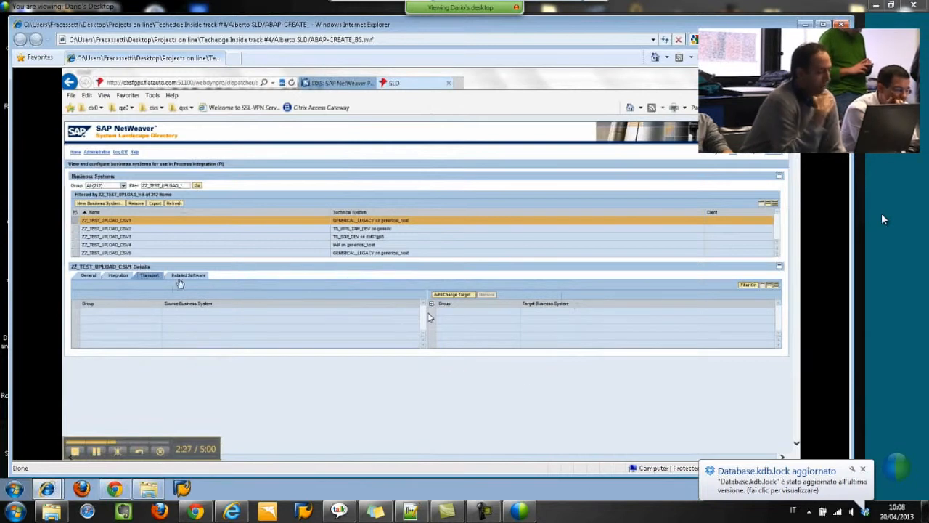
pyautogui.click(189, 276)
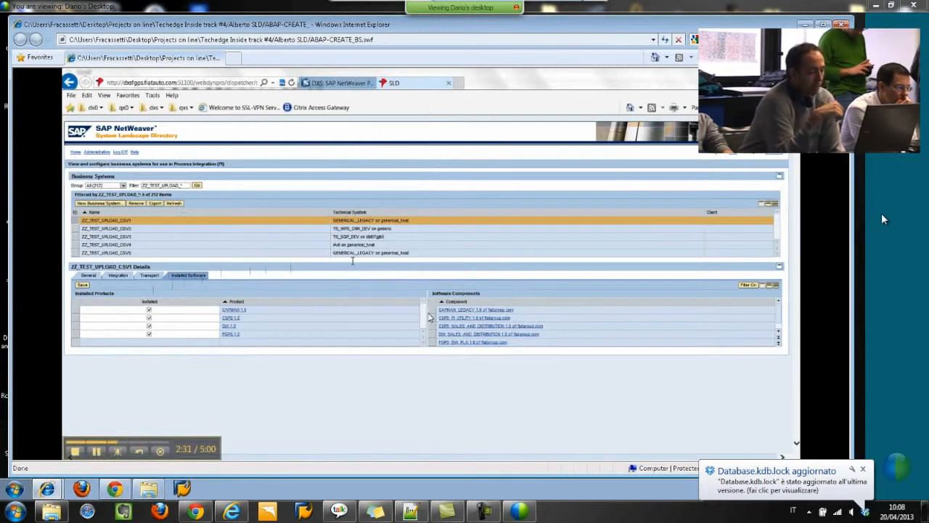
pyautogui.moveTo(212, 392)
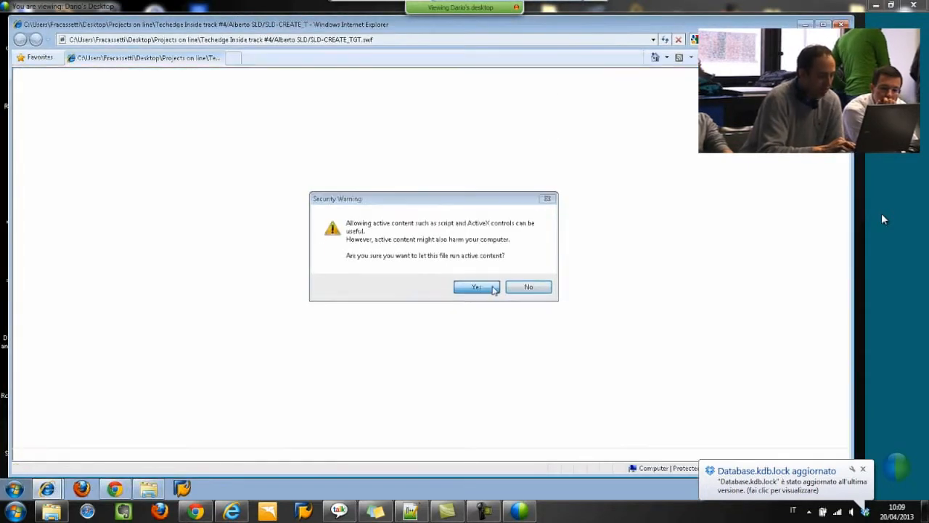
# Allow active content and start adding a transport target for ZZ_TEST_BS
pyautogui.click(476, 287)
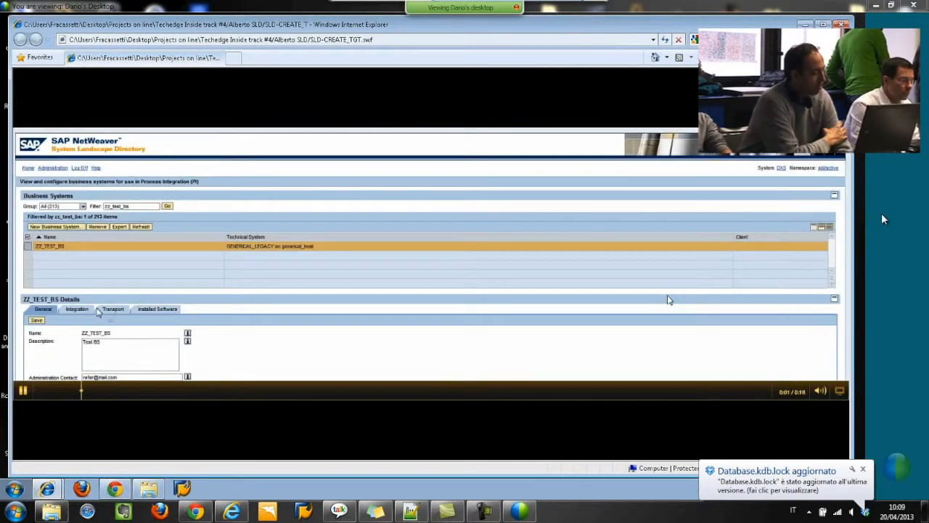
pyautogui.click(113, 308)
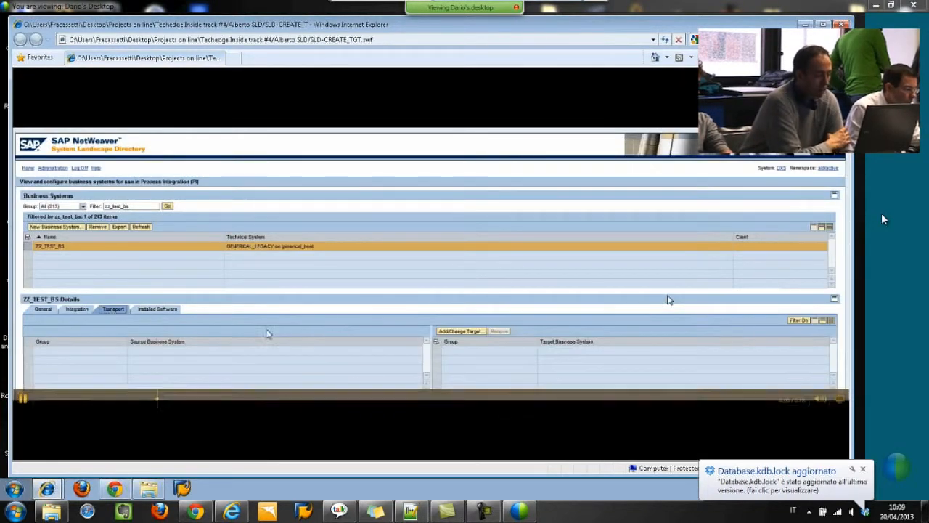
pyautogui.click(460, 331)
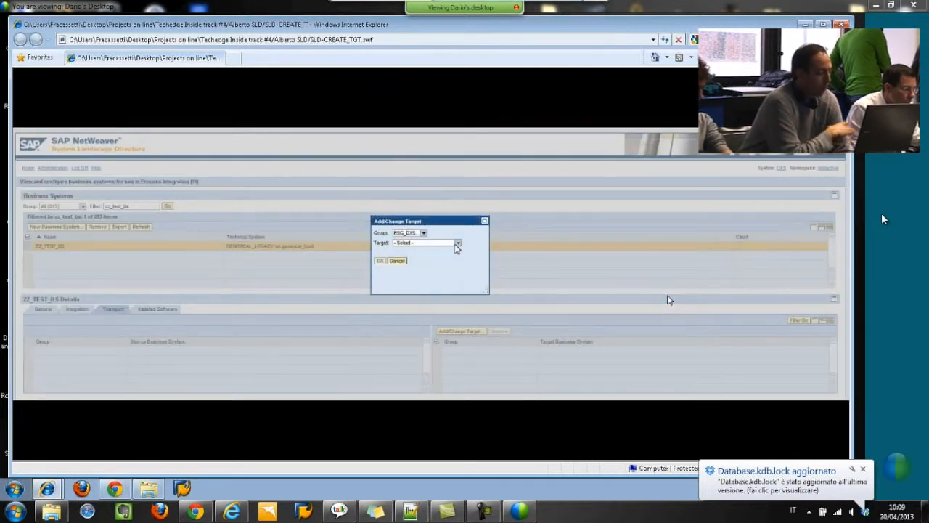
# Choose the development system as the transport target and confirm it
pyautogui.click(458, 243)
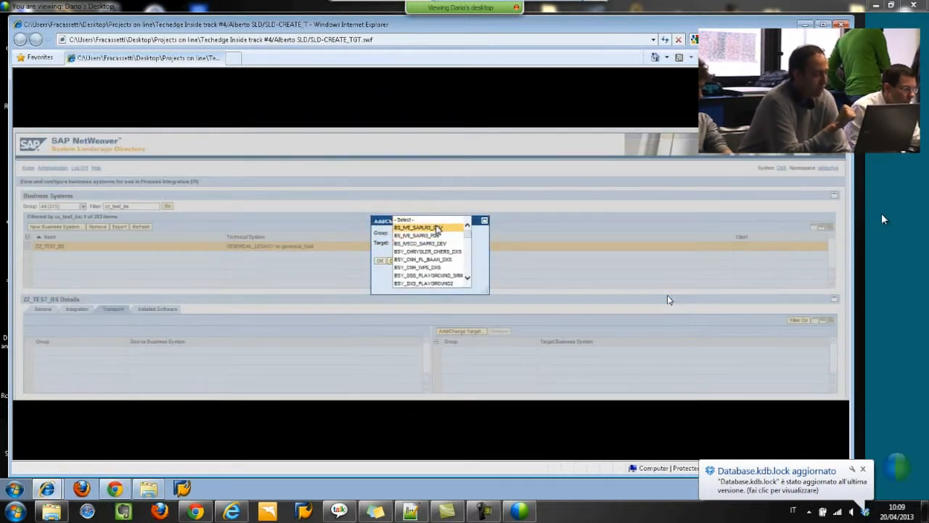
pyautogui.click(418, 242)
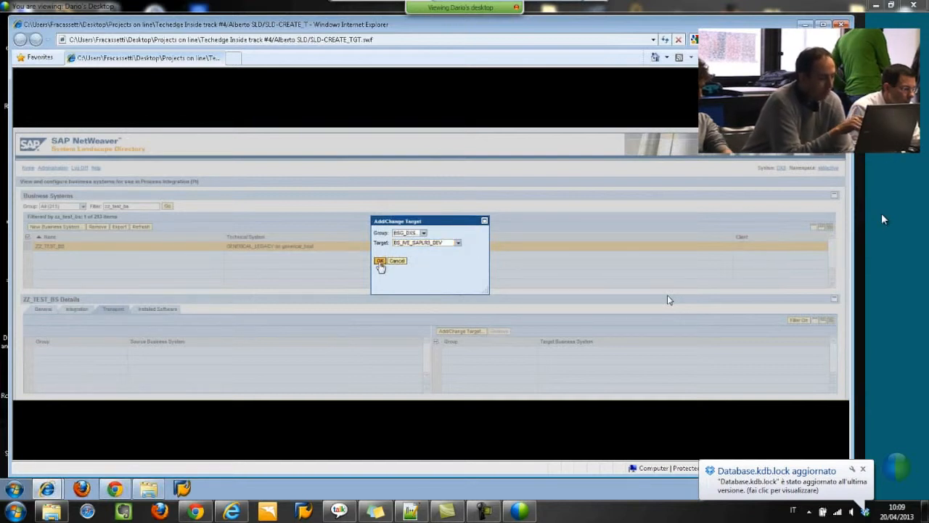
pyautogui.click(380, 262)
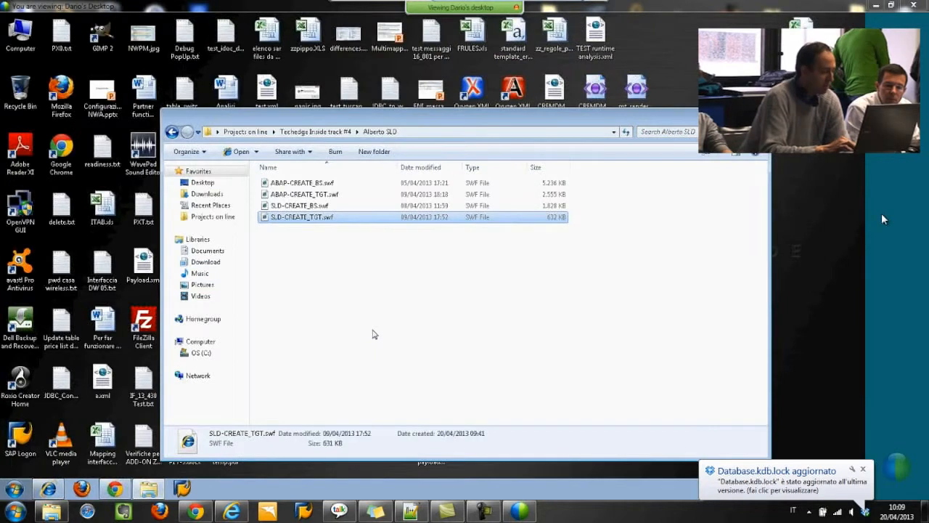
# Open the SWF recording from Explorer, allow its blocked content, and launch ABAP-CREATE_TGT.swf
pyautogui.click(299, 206)
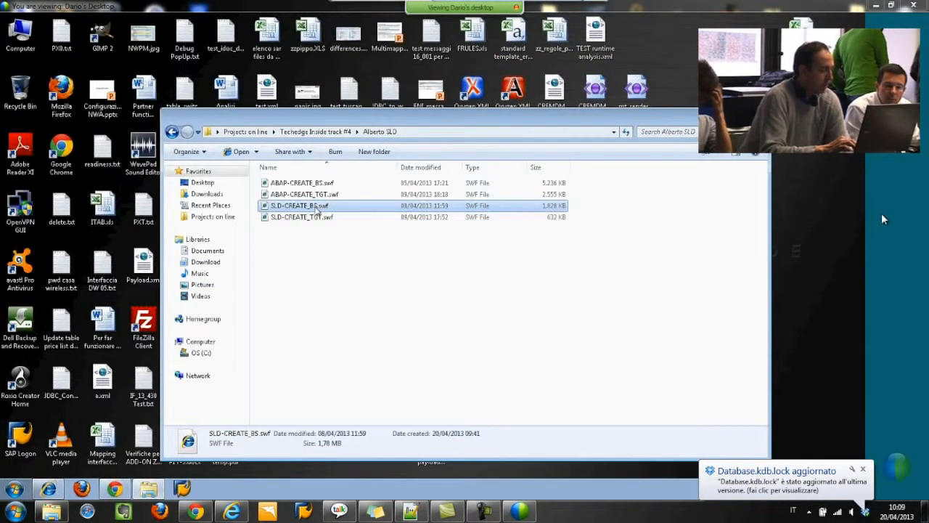
pyautogui.doubleClick(299, 206)
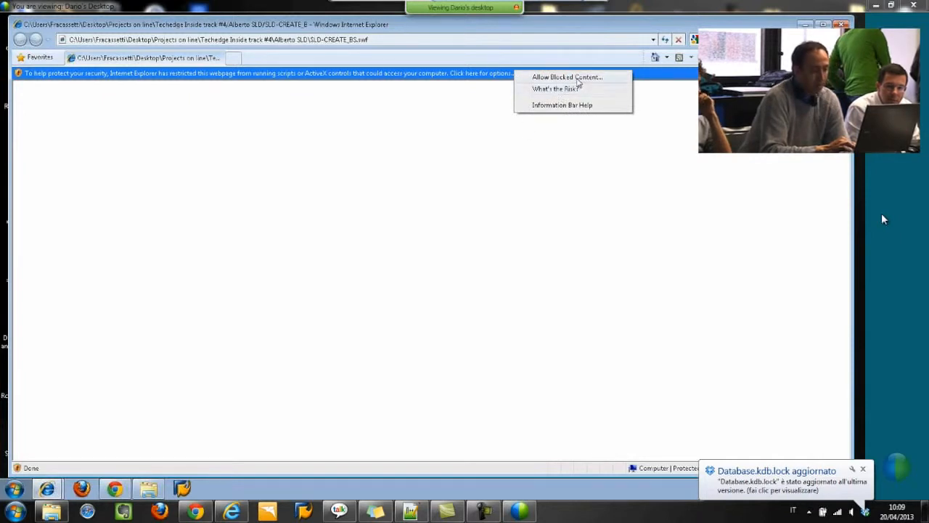
pyautogui.click(566, 77)
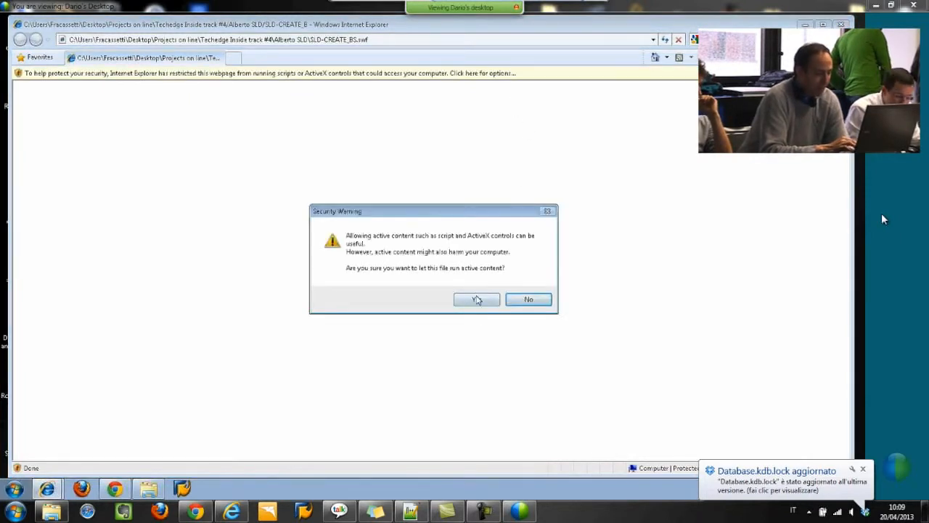
pyautogui.click(476, 299)
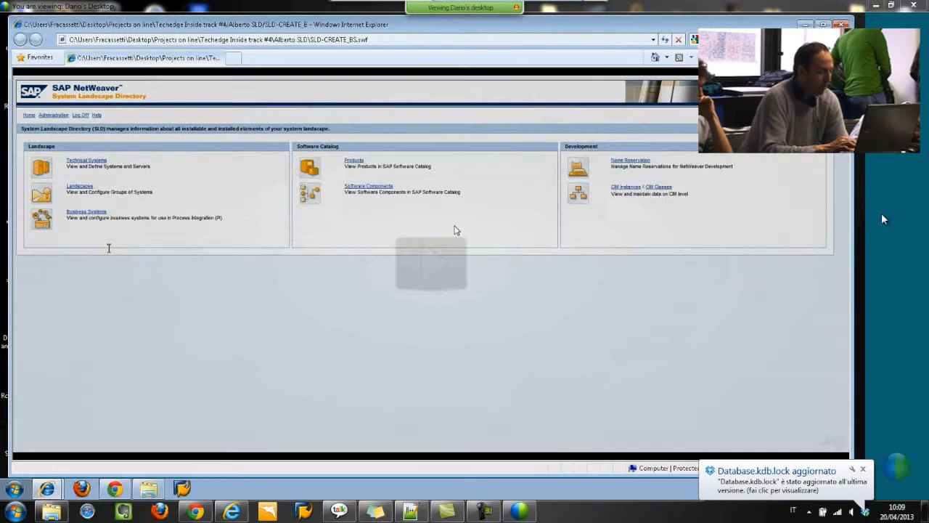
pyautogui.click(430, 263)
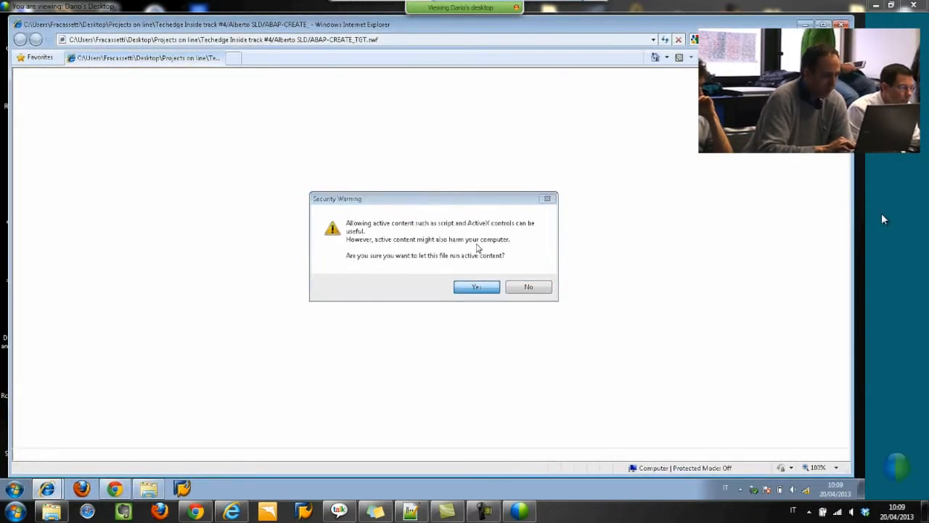
# Allow active content and execute the Create Business Target Groups from CSV report from the ABAP Editor
pyautogui.click(476, 287)
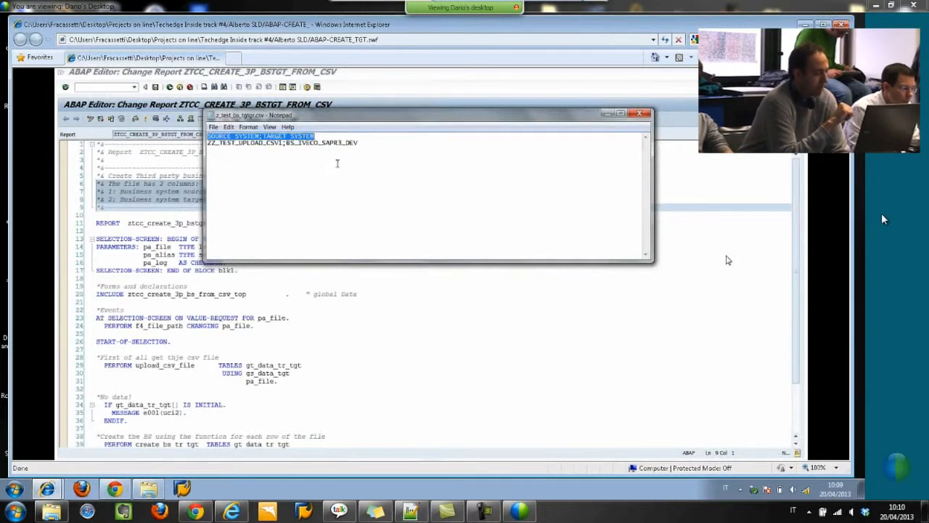
pyautogui.click(80, 73)
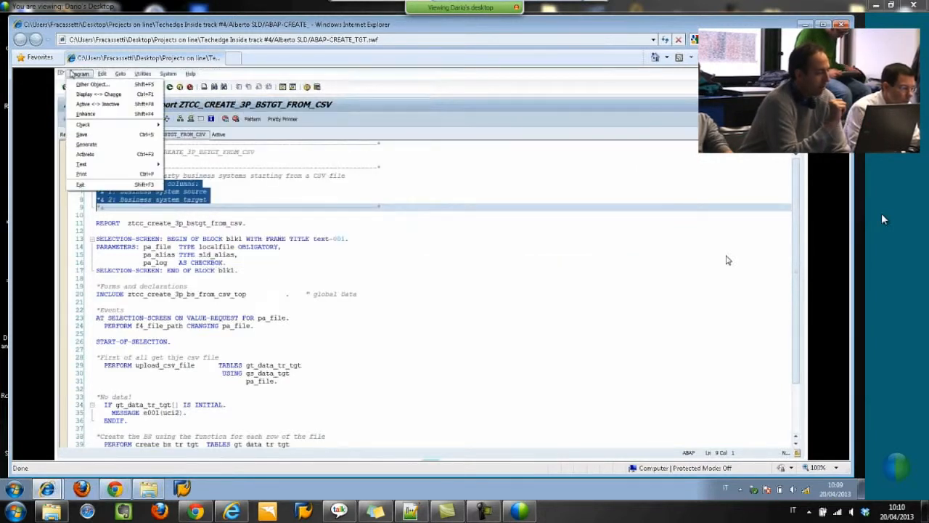
pyautogui.click(81, 164)
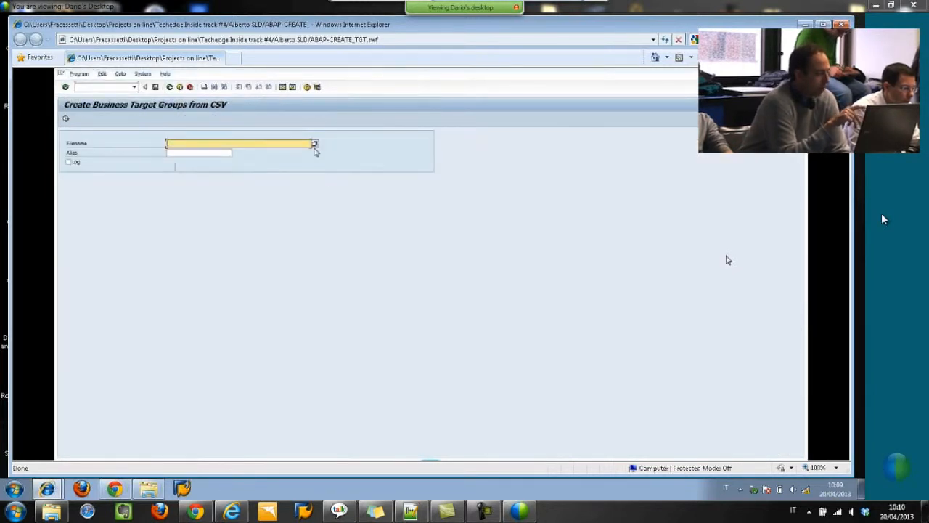
# Choose the source-to-target systems CSV as the report's Filename and dismiss the Notepad preview
pyautogui.click(314, 144)
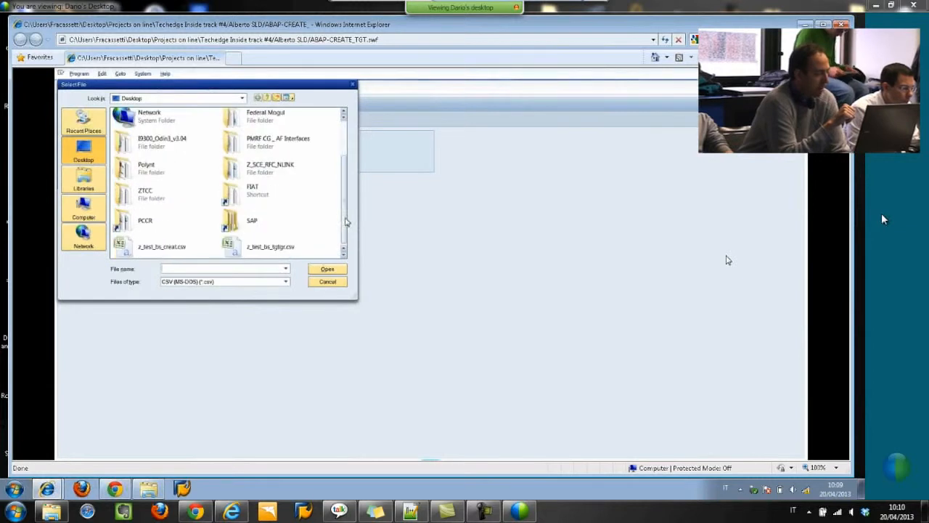
pyautogui.click(326, 268)
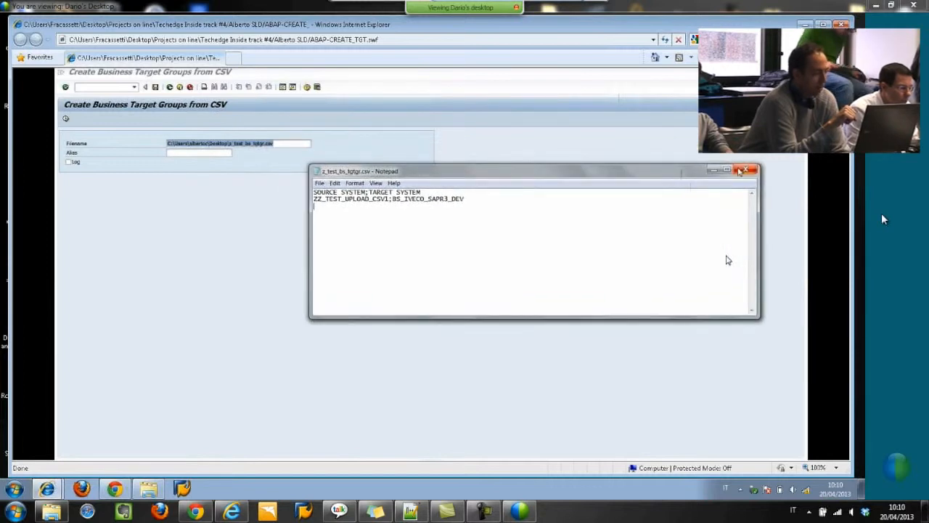
pyautogui.click(750, 172)
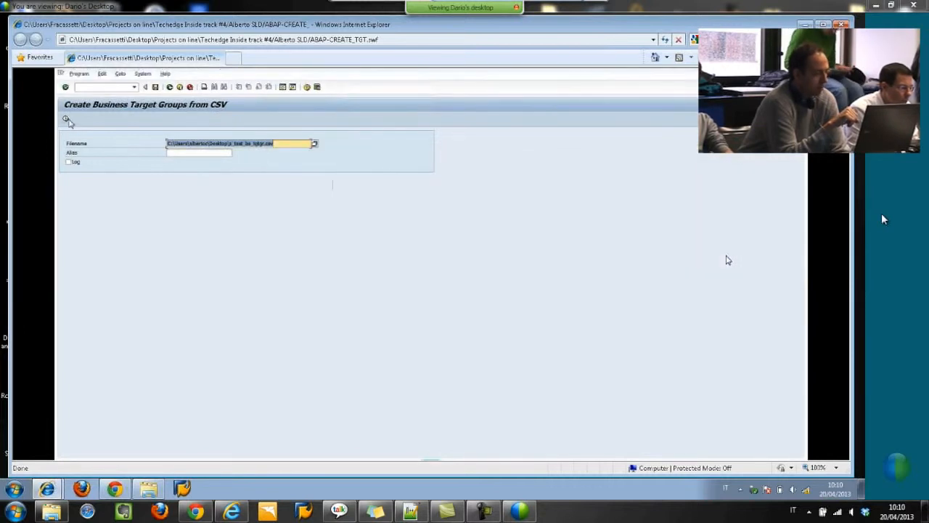